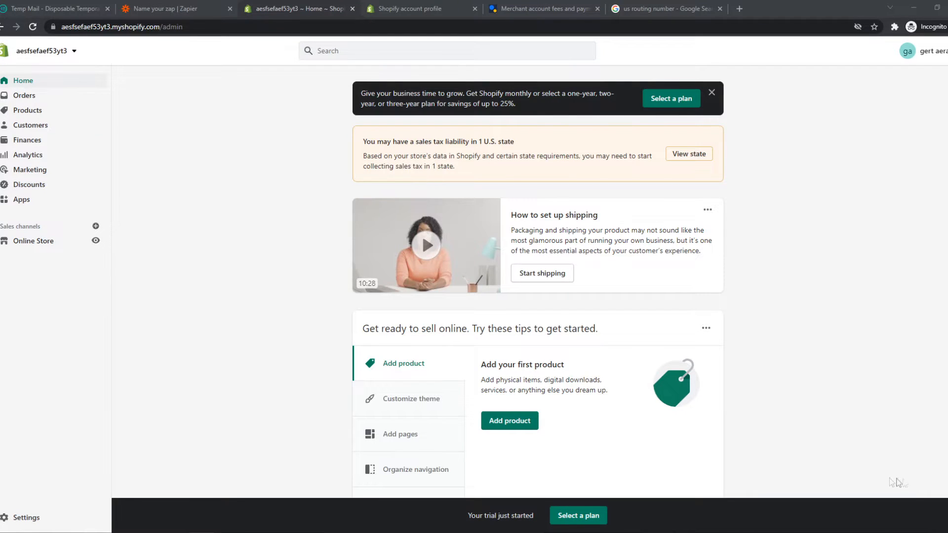
pyautogui.moveTo(735, 459)
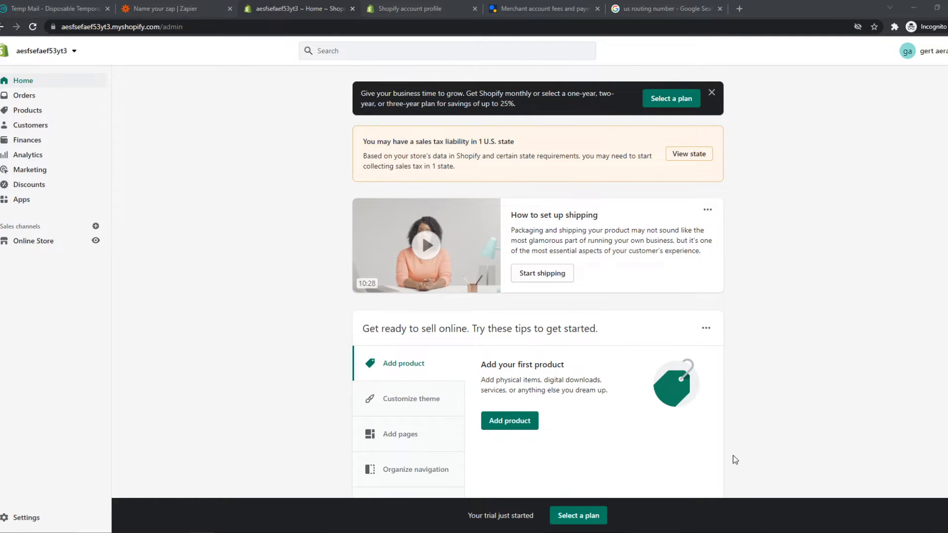
# Reach Shopify Payments' Manage page via Settings > Payments and review fraud prevention, billing and test mode.
pyautogui.click(25, 517)
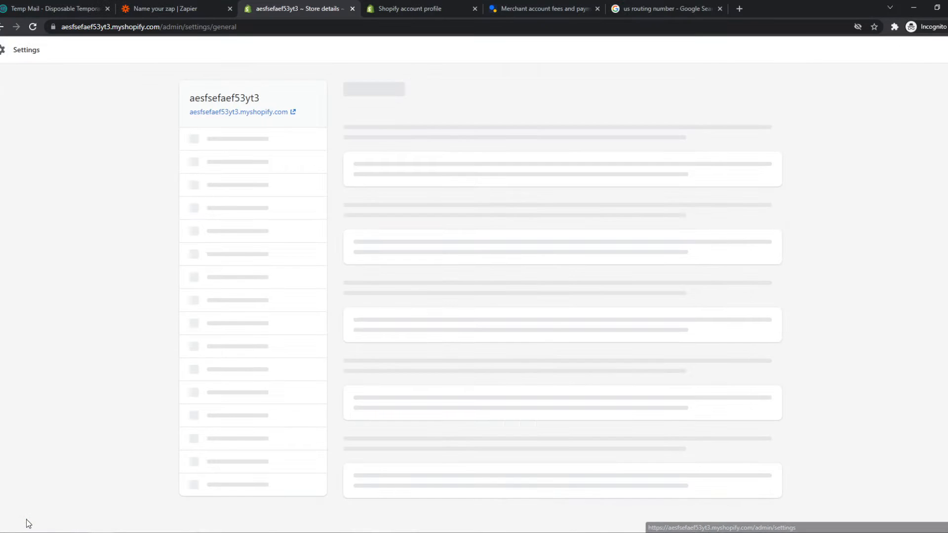
pyautogui.click(219, 208)
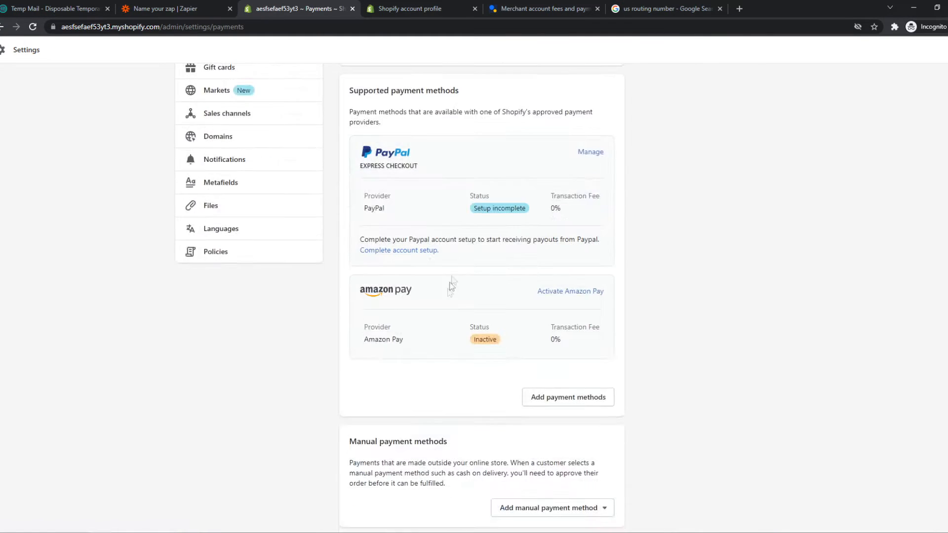
pyautogui.scroll(3)
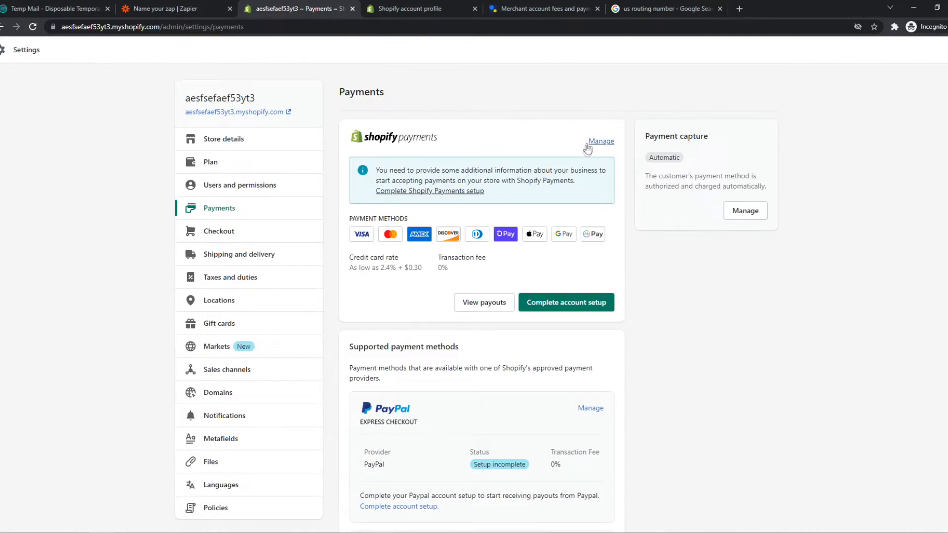
pyautogui.click(602, 142)
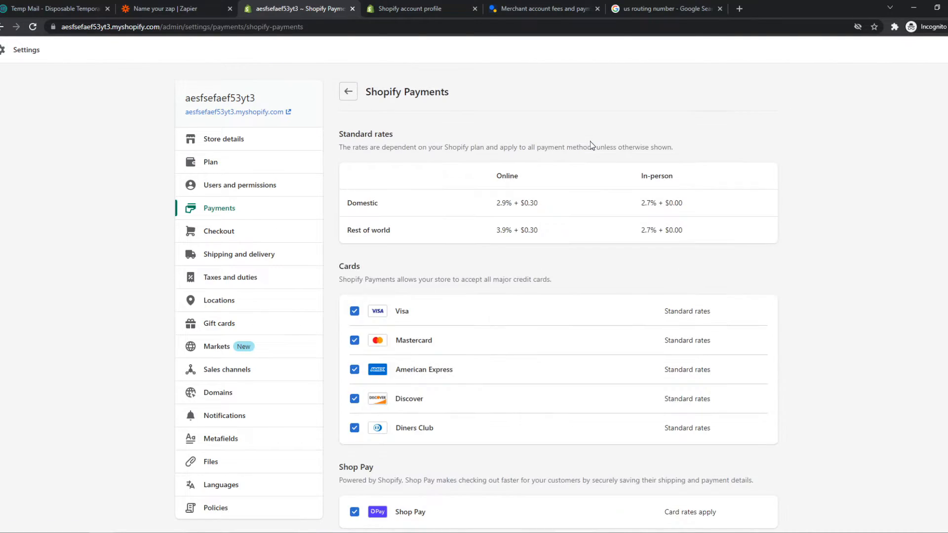
pyautogui.scroll(-3)
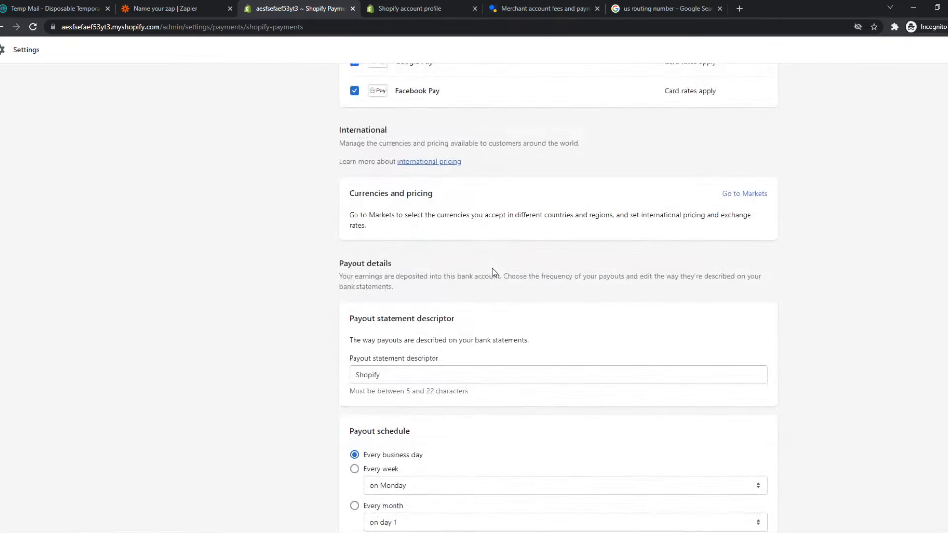
pyautogui.scroll(-3)
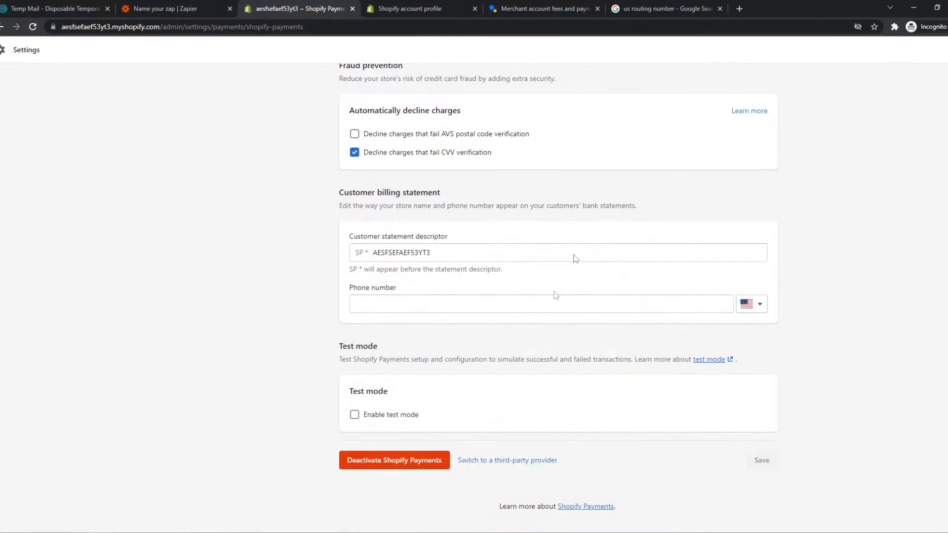
# Choose 'Switch to a third-party provider' and browse the full provider list.
pyautogui.click(508, 461)
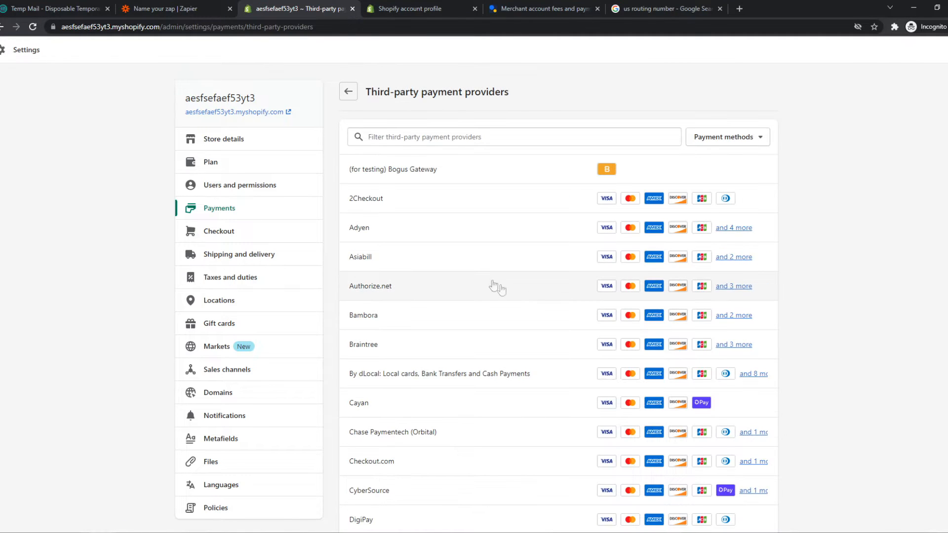
pyautogui.scroll(-3)
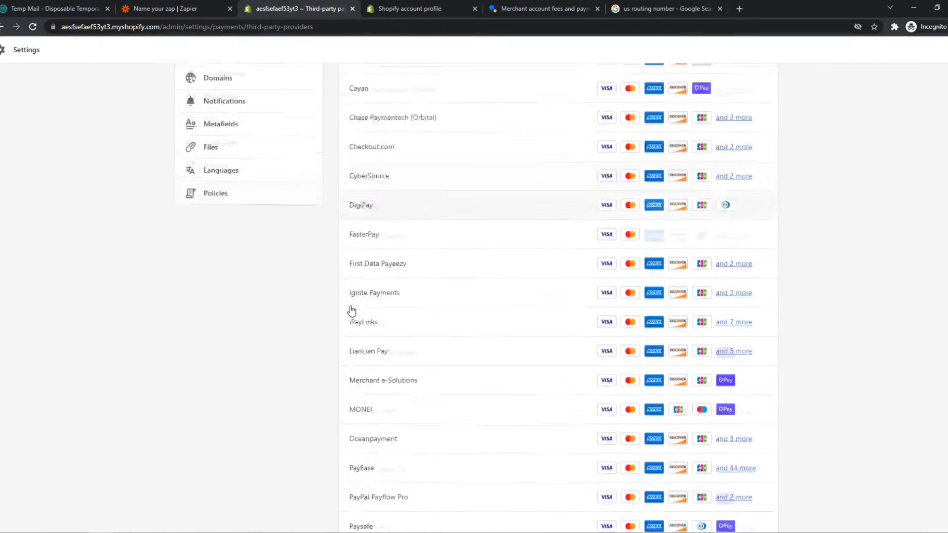
pyautogui.scroll(-3)
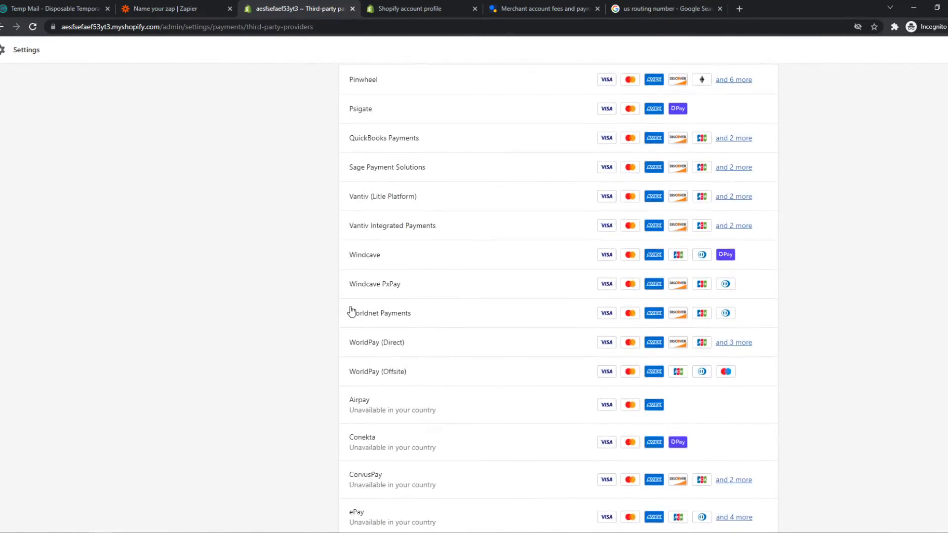
pyautogui.scroll(3)
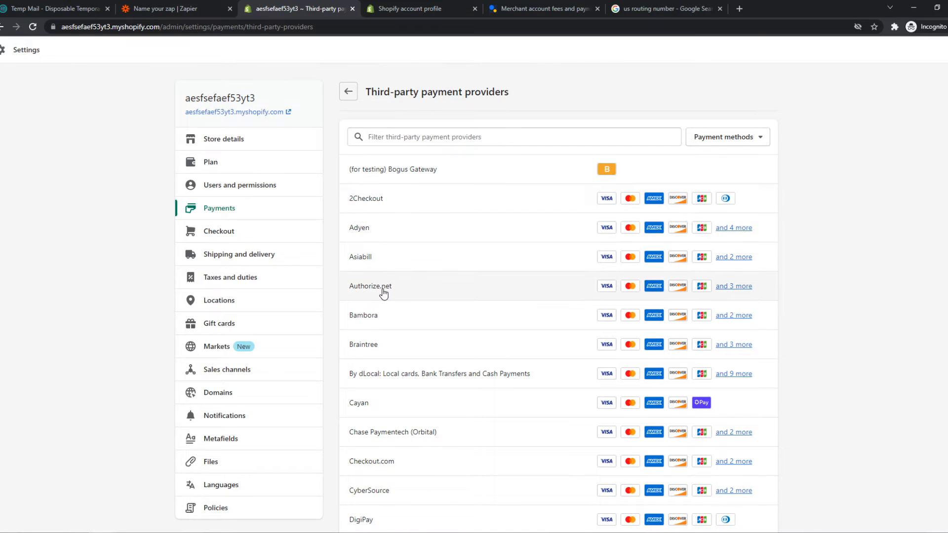
# Select Authorize.net and enter its API Login ID and Transaction Key under Account information.
pyautogui.click(370, 287)
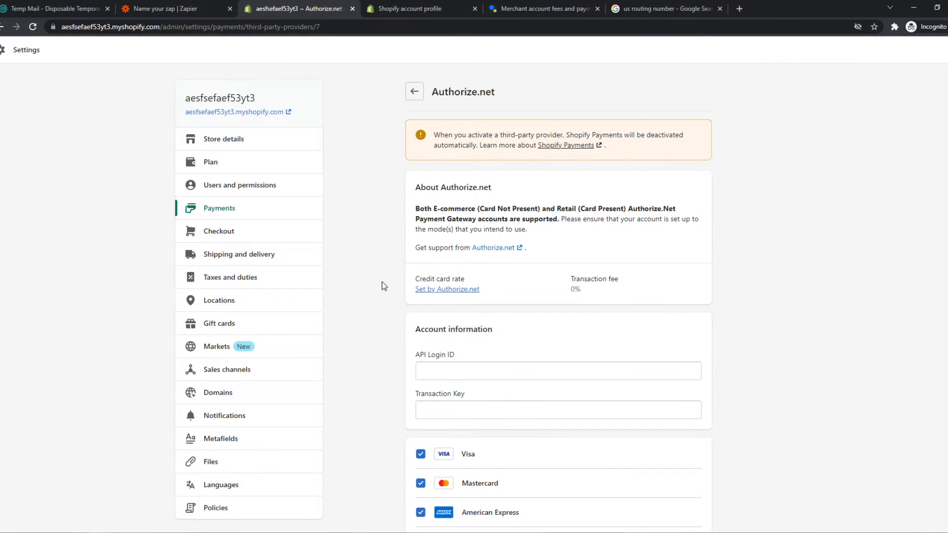
pyautogui.scroll(-3)
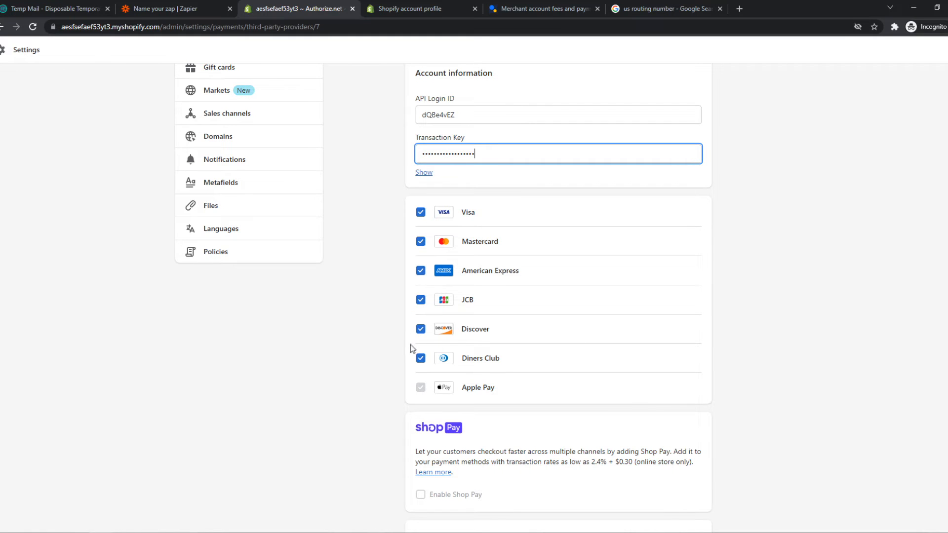
pyautogui.scroll(3)
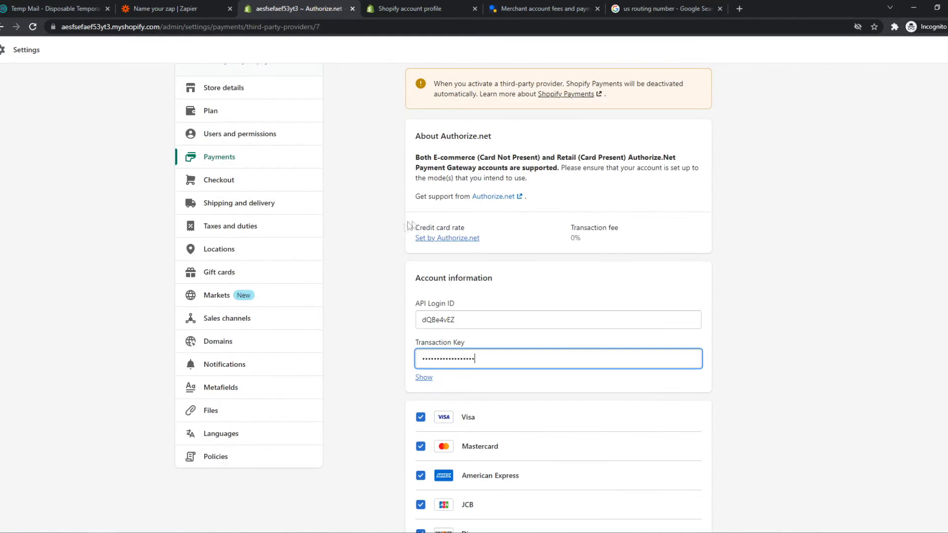
pyautogui.scroll(-3)
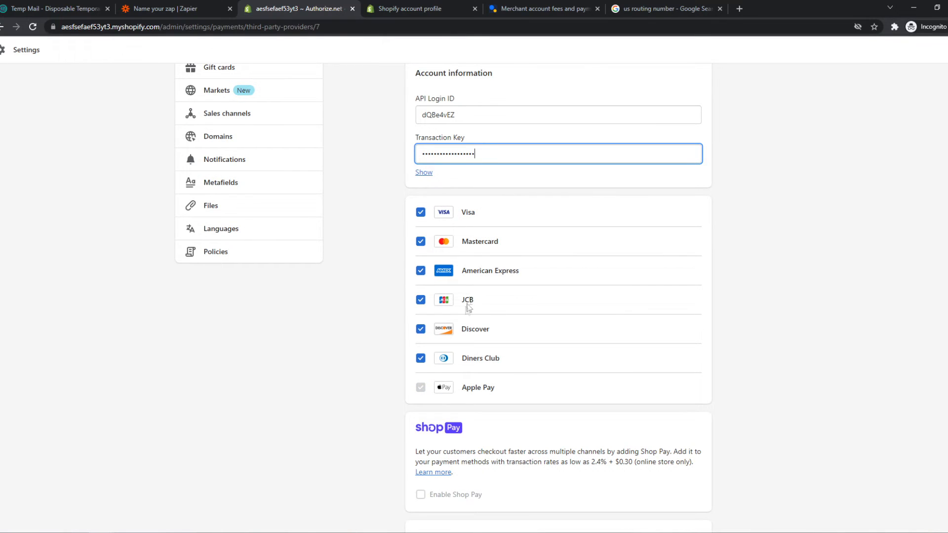
# Set the Shopify Payments deactivation reason to 'Preferred currency is not available'.
pyautogui.scroll(-3)
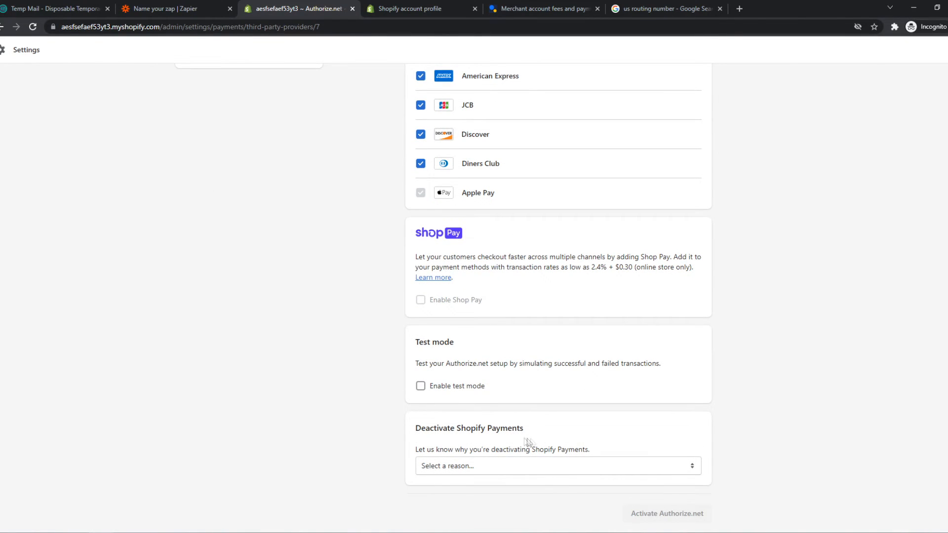
pyautogui.scroll(3)
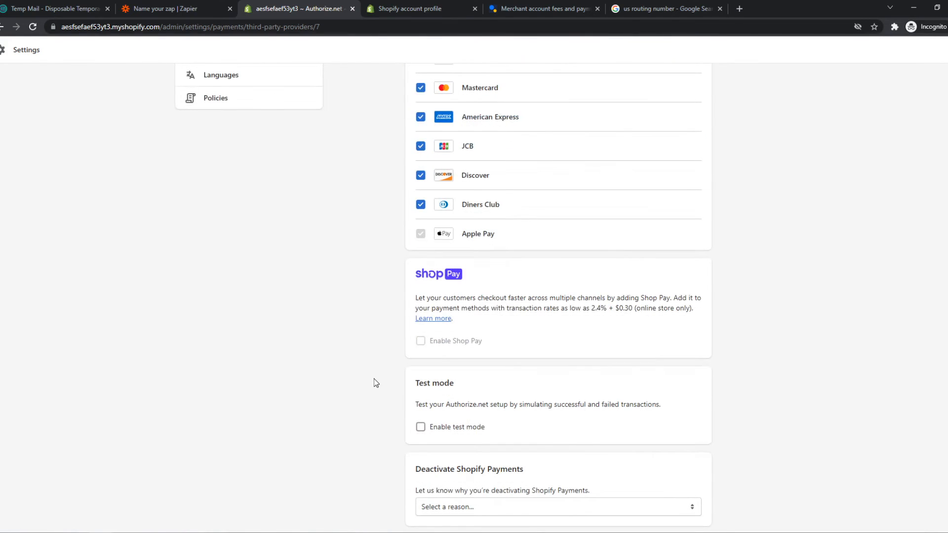
pyautogui.scroll(-3)
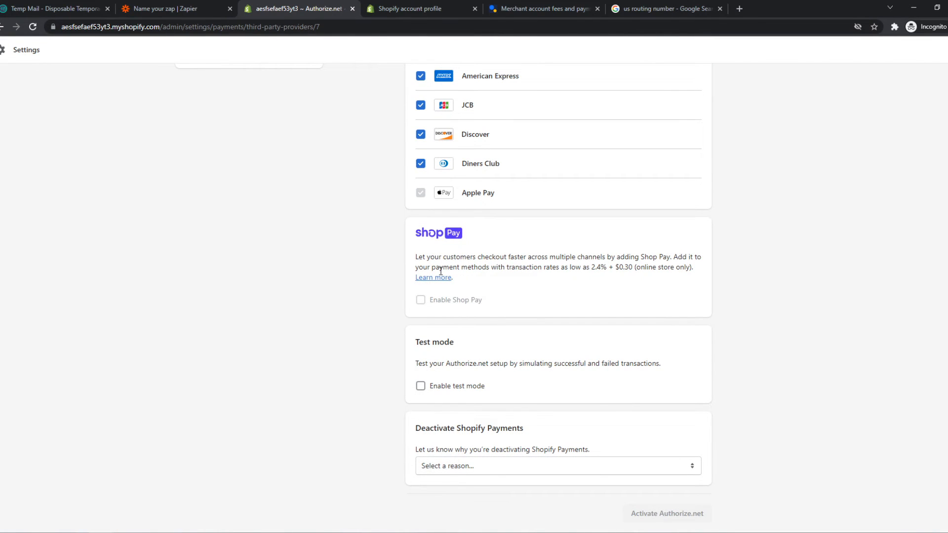
pyautogui.moveTo(400, 424)
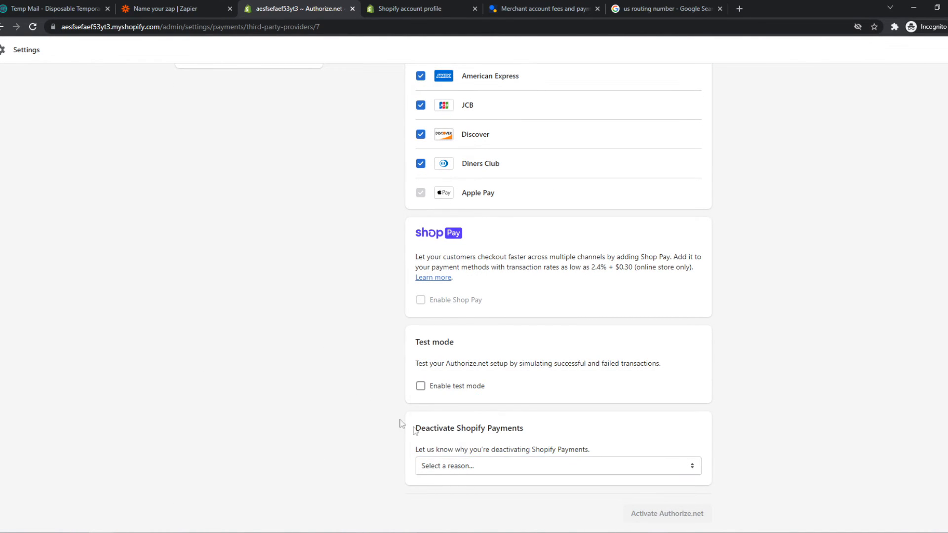
pyautogui.click(556, 465)
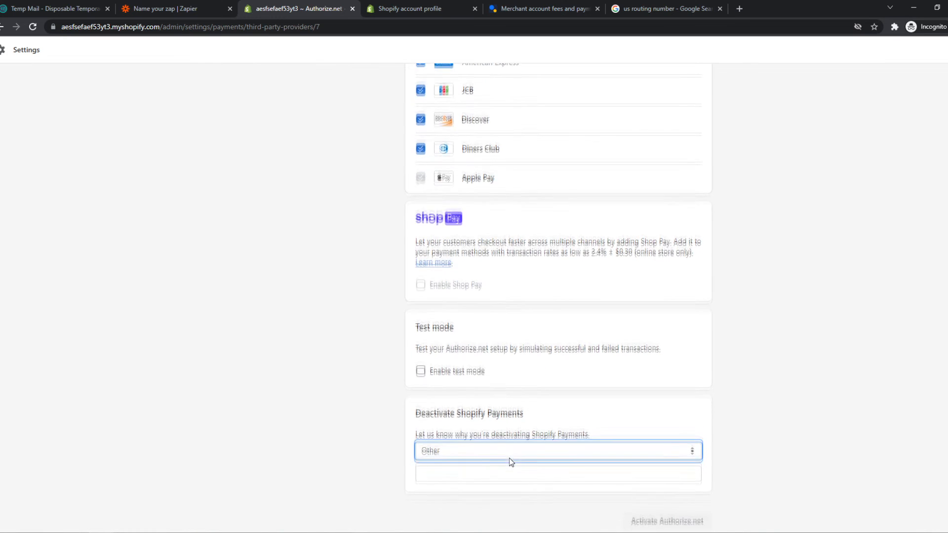
pyautogui.click(556, 450)
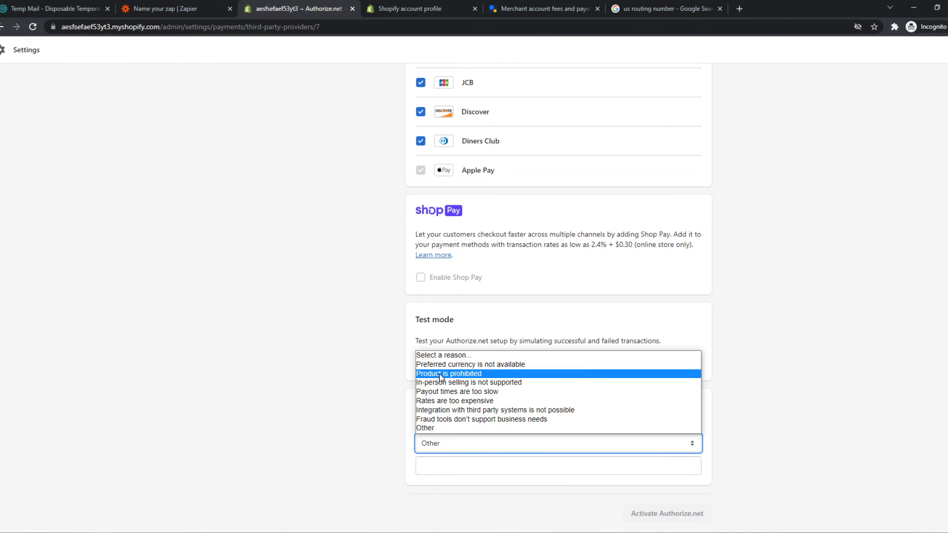
pyautogui.click(470, 365)
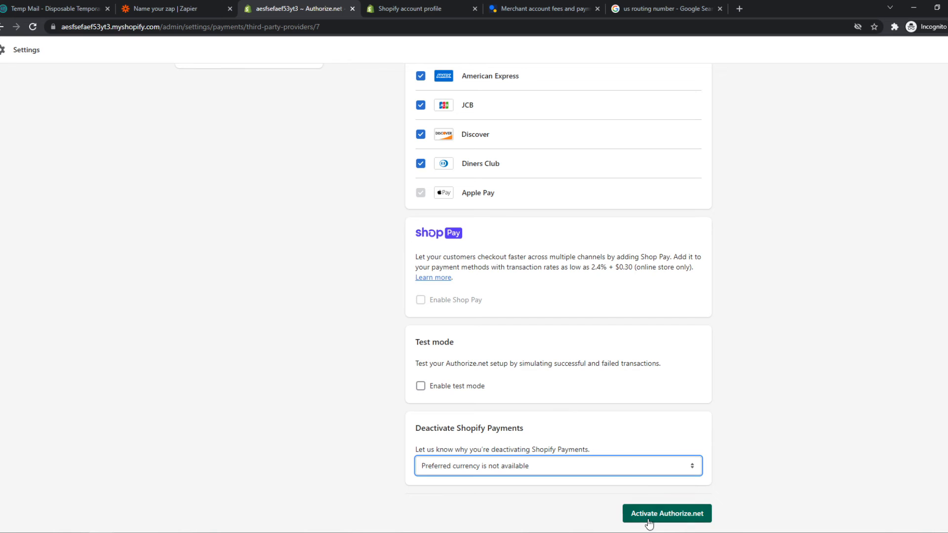
# Activate Authorize.net as the store's payment provider and review the result.
pyautogui.click(667, 514)
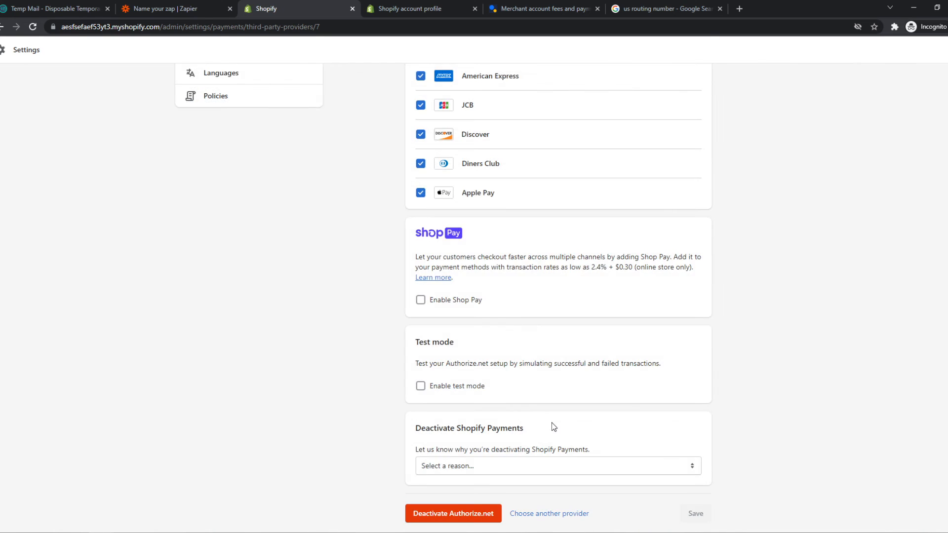
pyautogui.scroll(3)
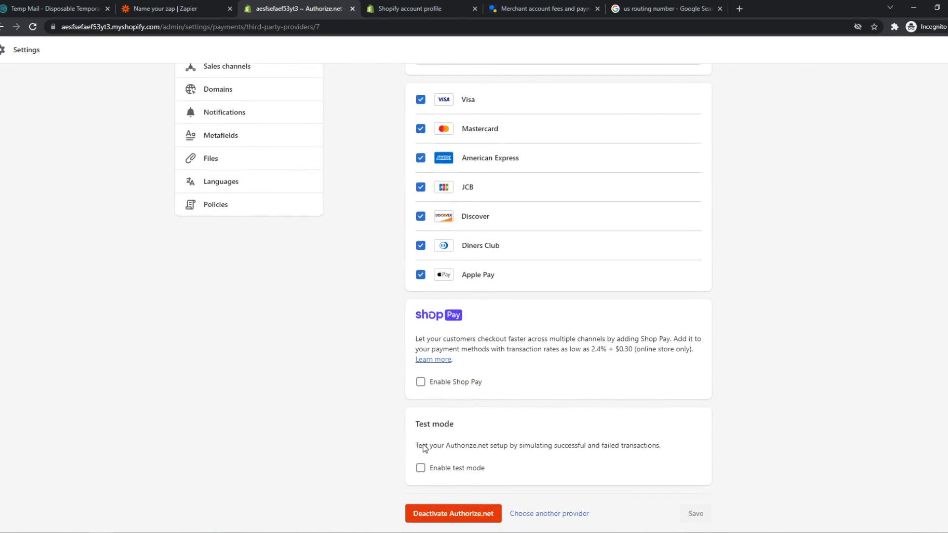
pyautogui.scroll(3)
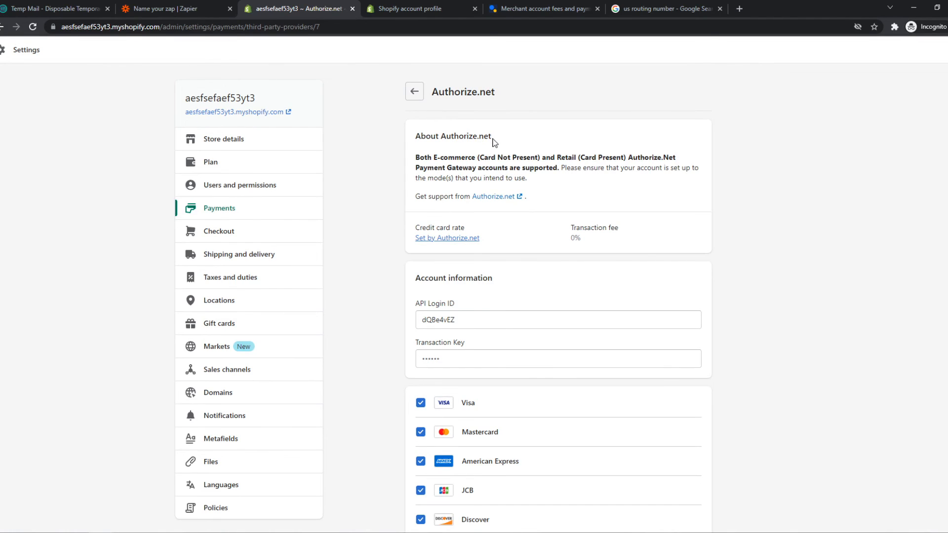
pyautogui.moveTo(494, 143)
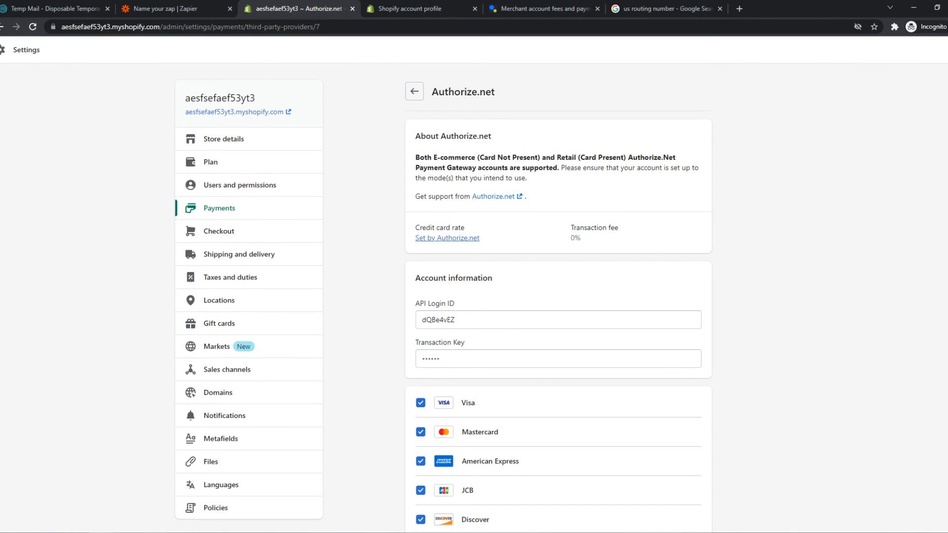